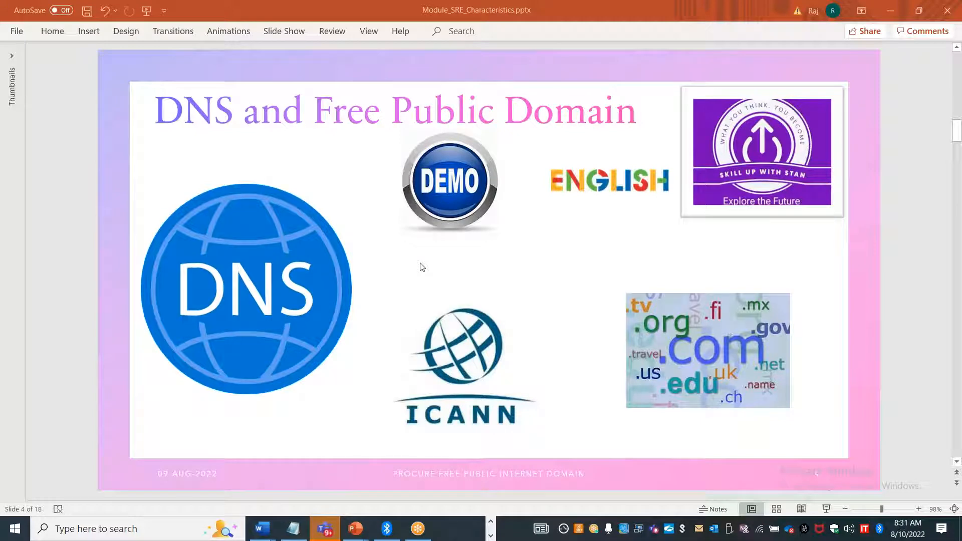
{"action": "mouse_move", "coordinate": [371, 216]}
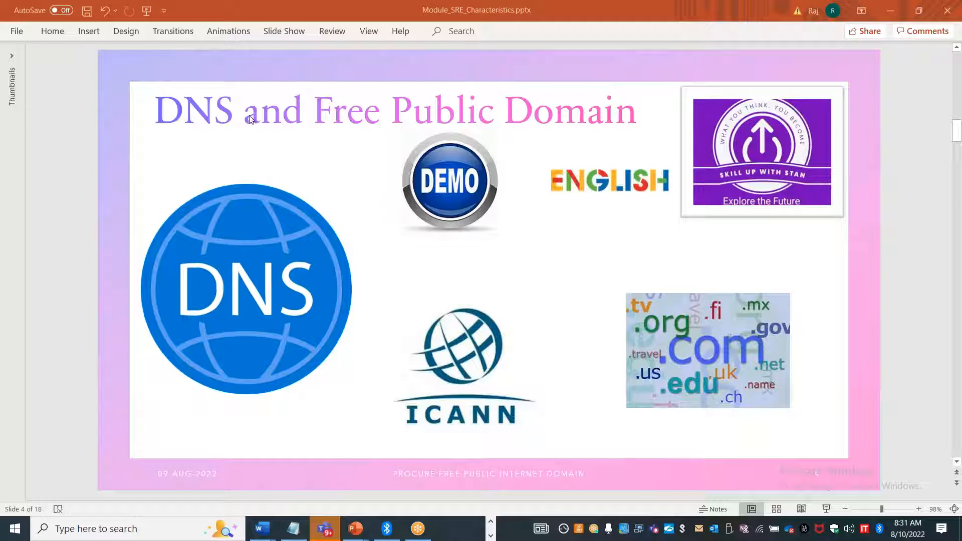
{"action": "mouse_move", "coordinate": [765, 293]}
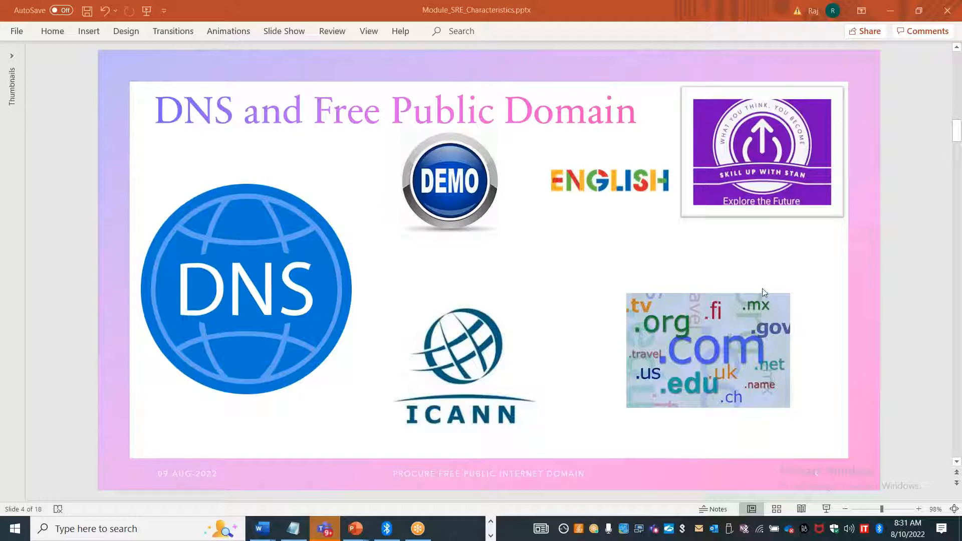
{"action": "mouse_move", "coordinate": [797, 264]}
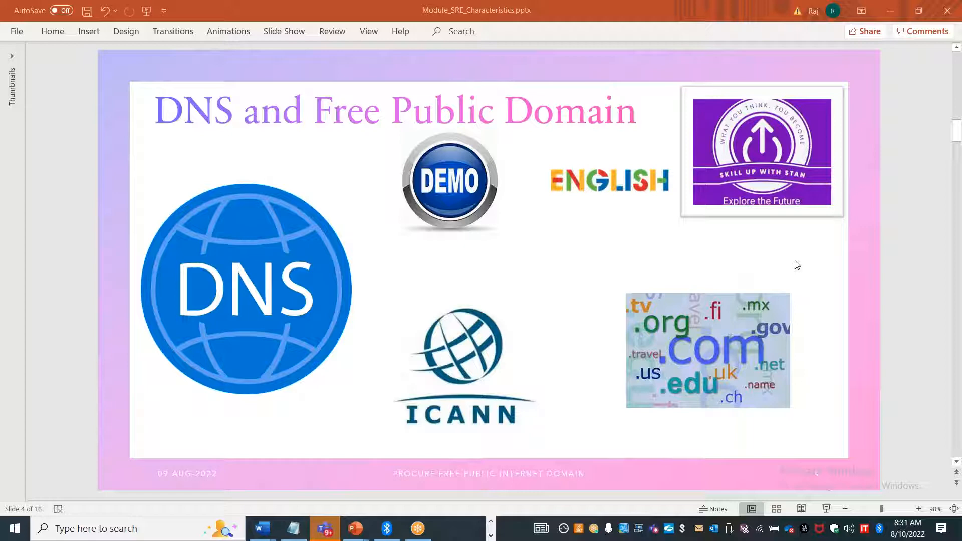
Switch from the slides to the Freenom Client Area browser tab.
{"action": "key", "text": "alt+tab"}
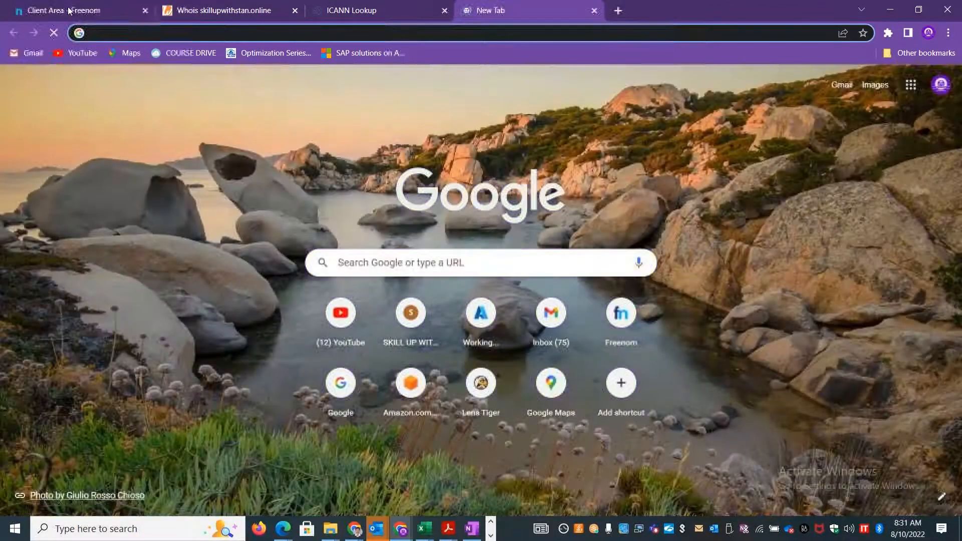
{"action": "left_click", "coordinate": [73, 10]}
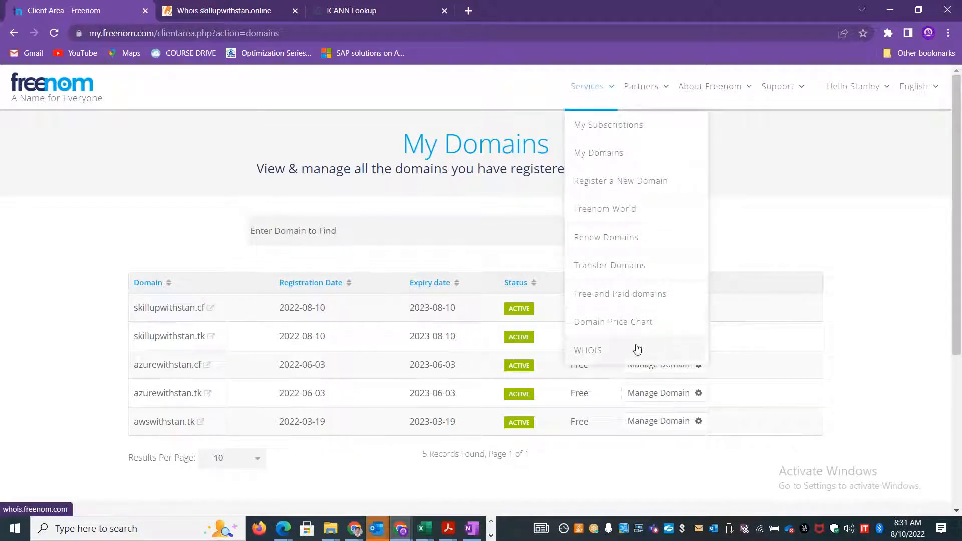
{"action": "mouse_move", "coordinate": [621, 357]}
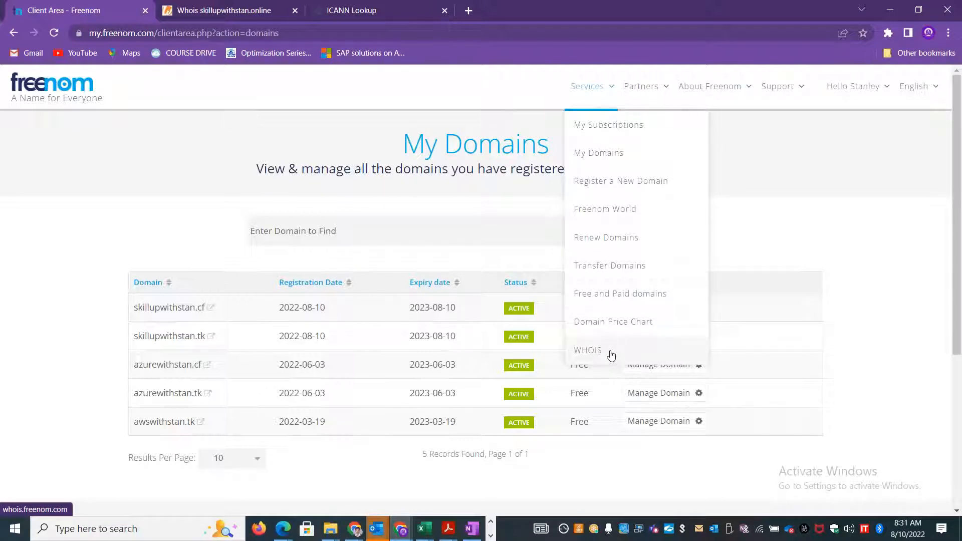
{"action": "mouse_move", "coordinate": [617, 276]}
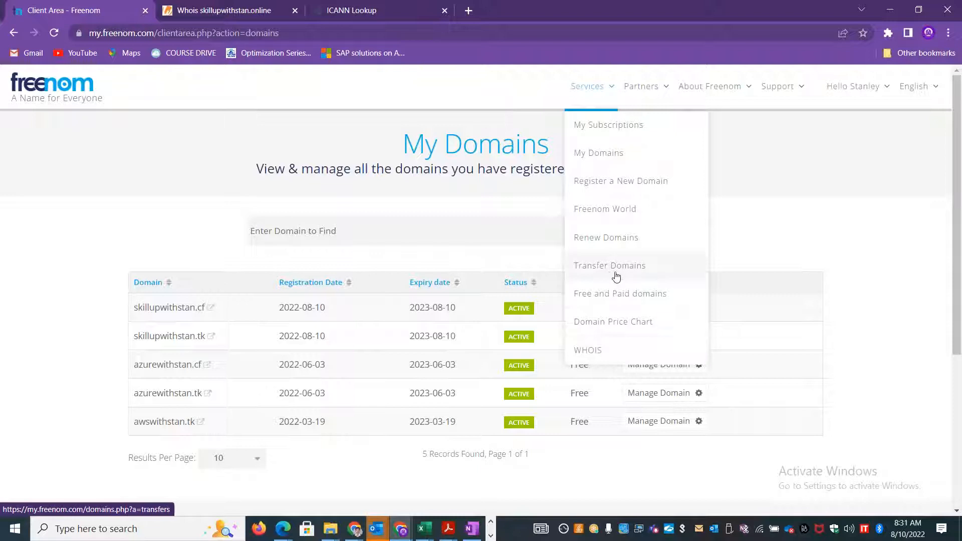
{"action": "mouse_move", "coordinate": [619, 278]}
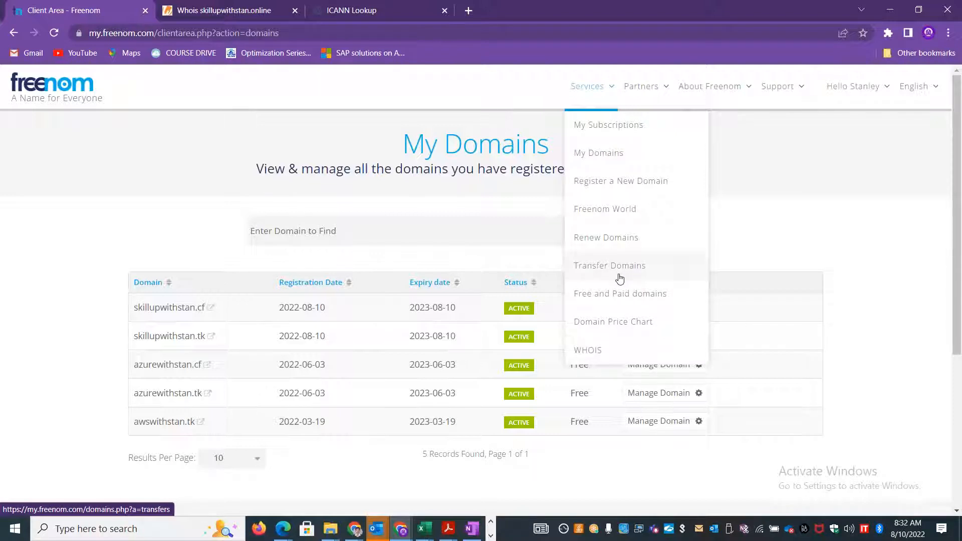
{"action": "mouse_move", "coordinate": [625, 242]}
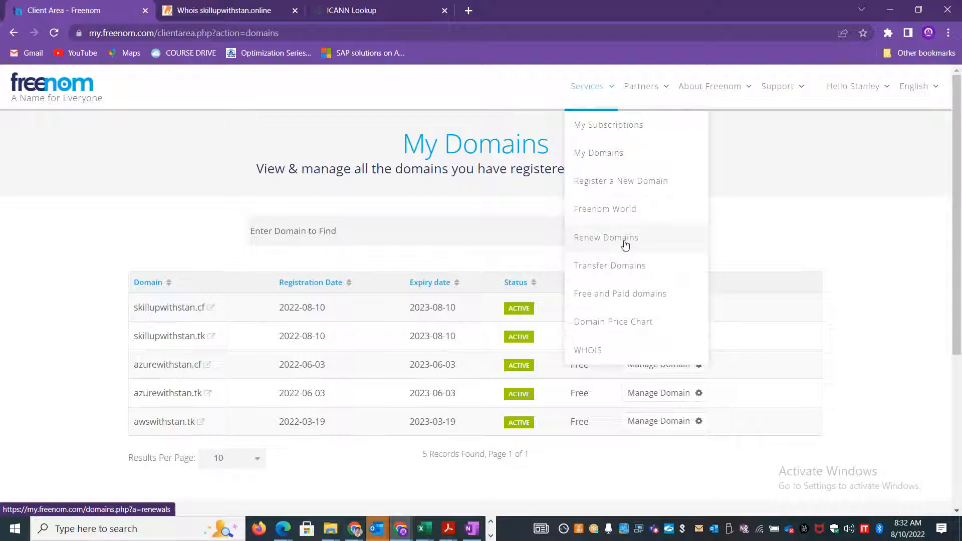
{"action": "mouse_move", "coordinate": [626, 152]}
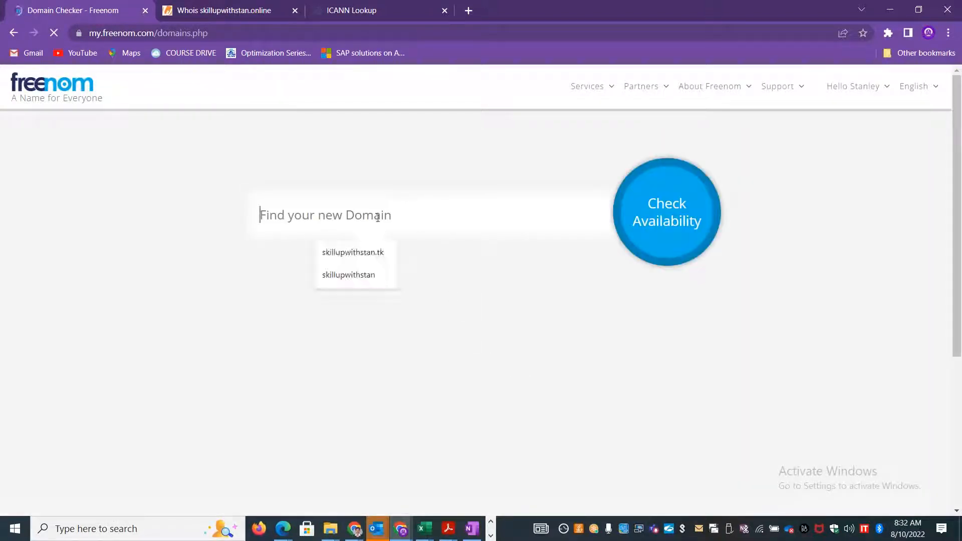
Search Freenom for availability of the domain name skillupwithstan.
{"action": "type", "text": "skill"}
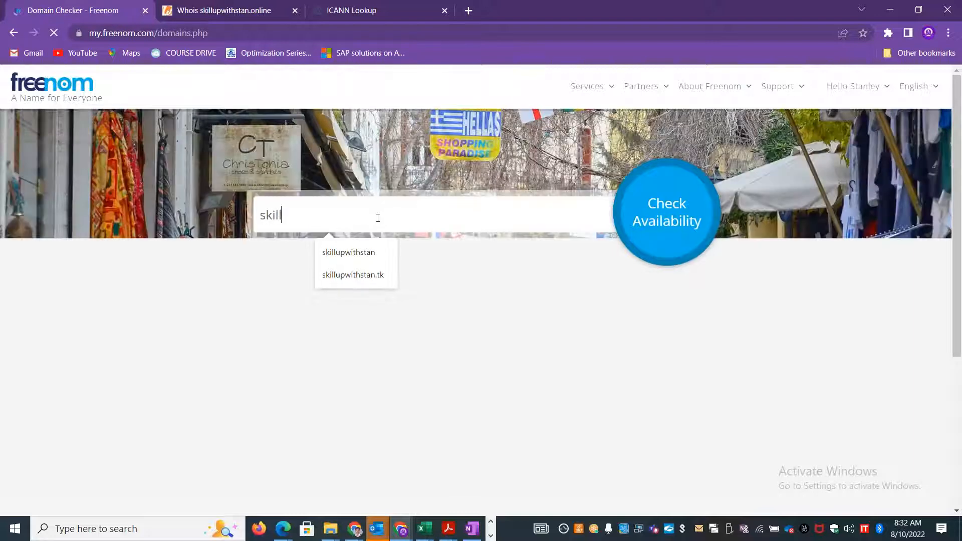
{"action": "type", "text": "upwithstan"}
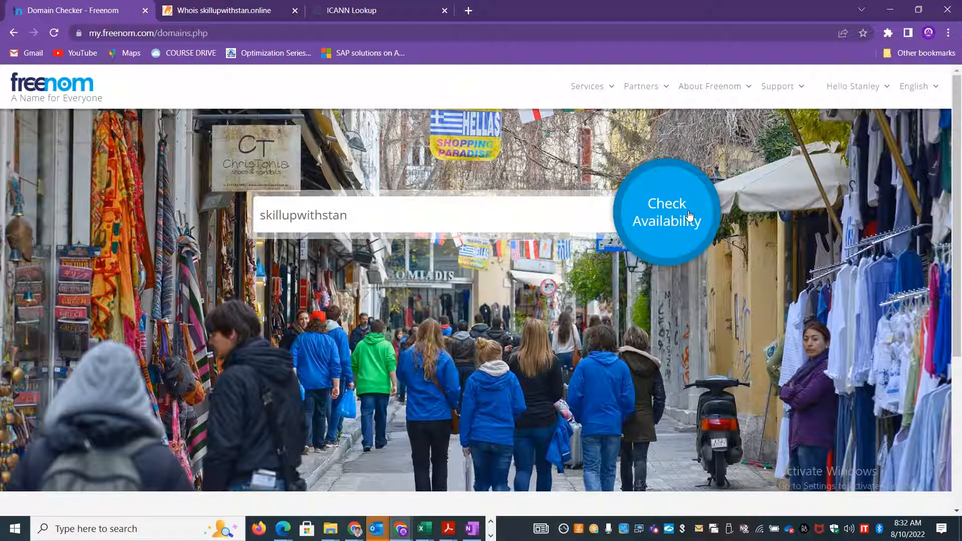
{"action": "left_click", "coordinate": [668, 211]}
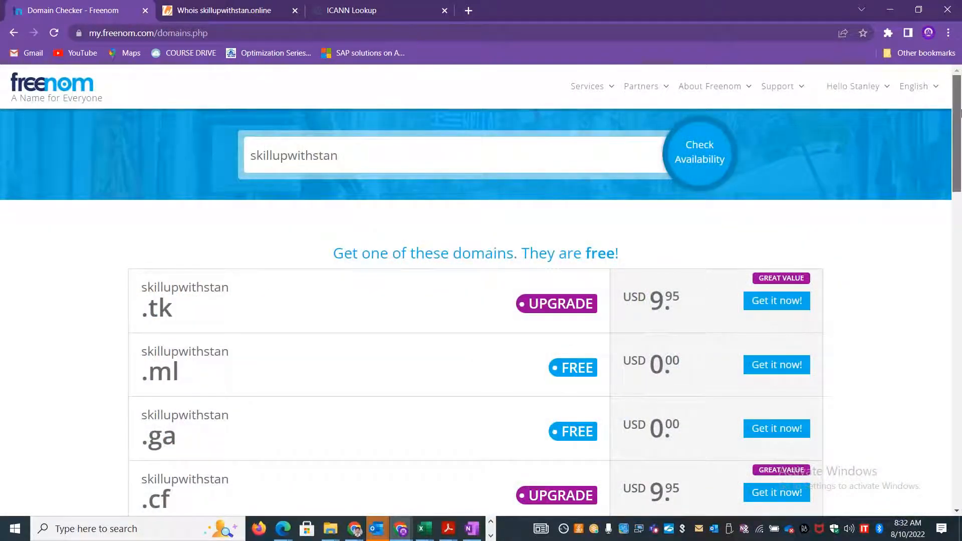
Add the free skillupwithstan.ml domain to the cart and go to checkout.
{"action": "scroll", "scroll_direction": "down", "scroll_amount": 3}
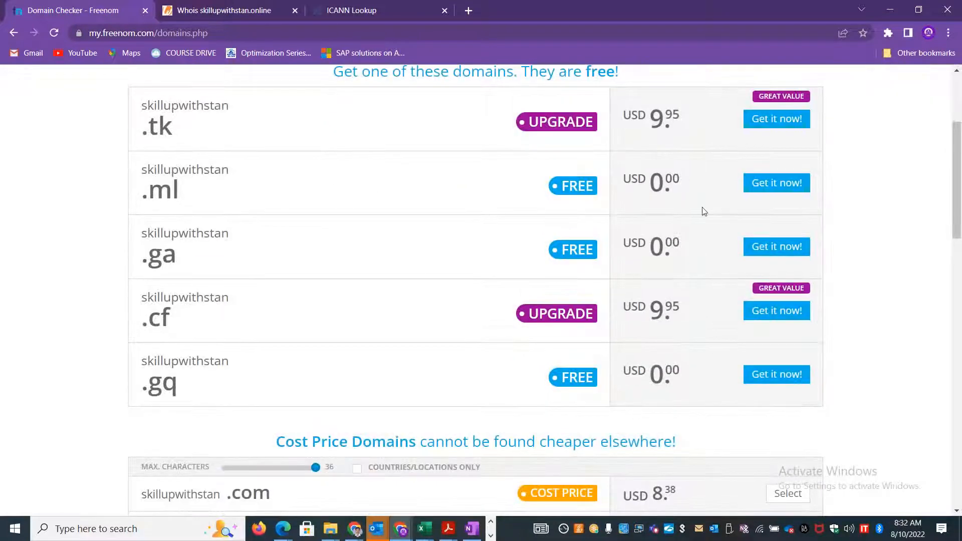
{"action": "left_click", "coordinate": [776, 183]}
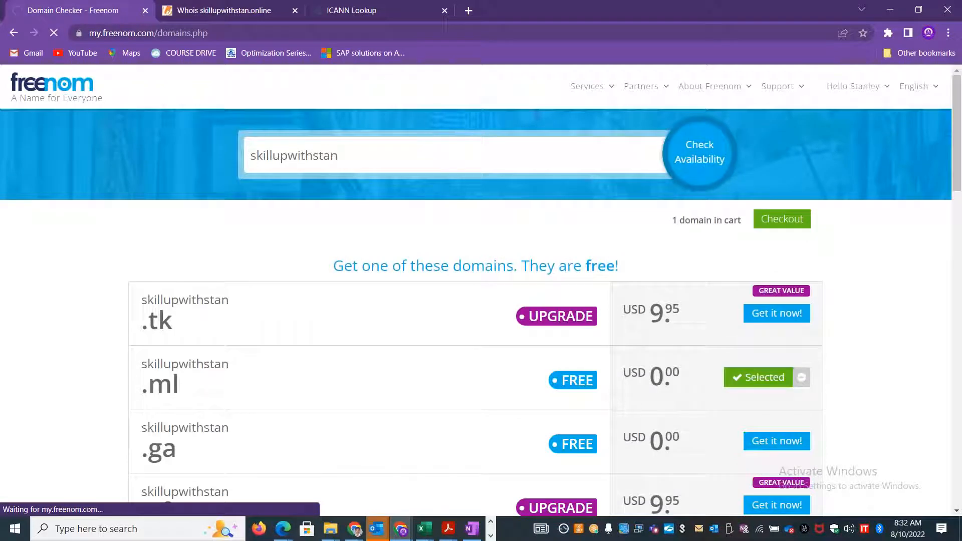
{"action": "left_click", "coordinate": [782, 220]}
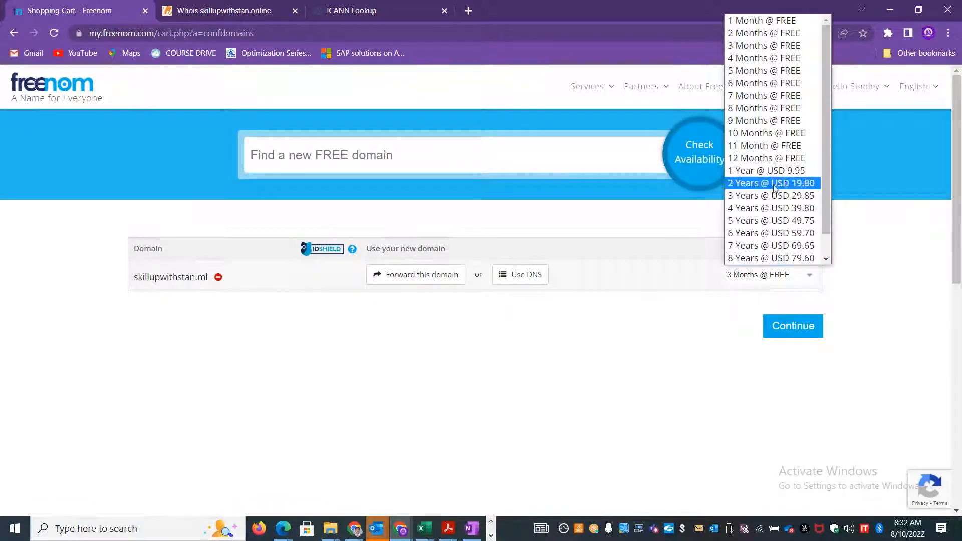
Register skillupwithstan.ml for 12 months free and complete the $0.00 order.
{"action": "left_click", "coordinate": [766, 158]}
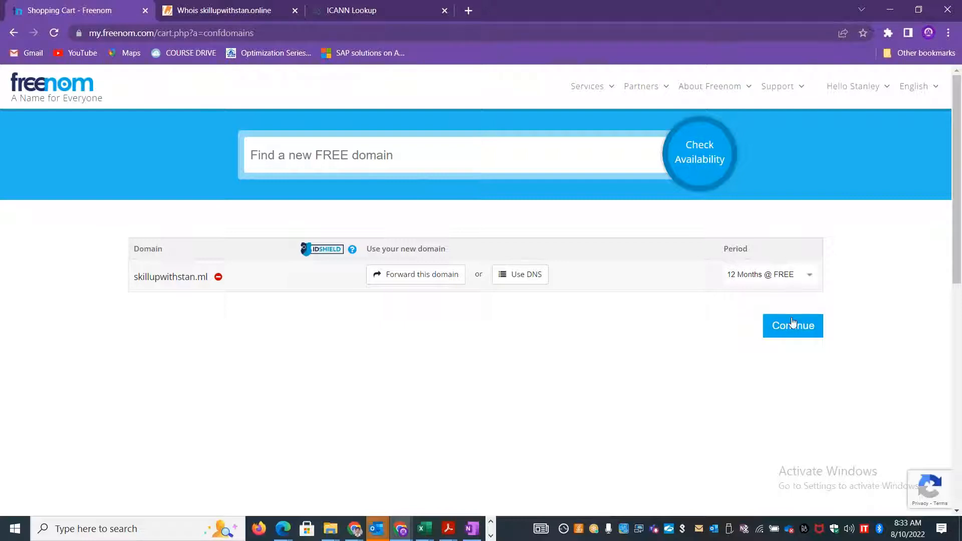
{"action": "left_click", "coordinate": [792, 325]}
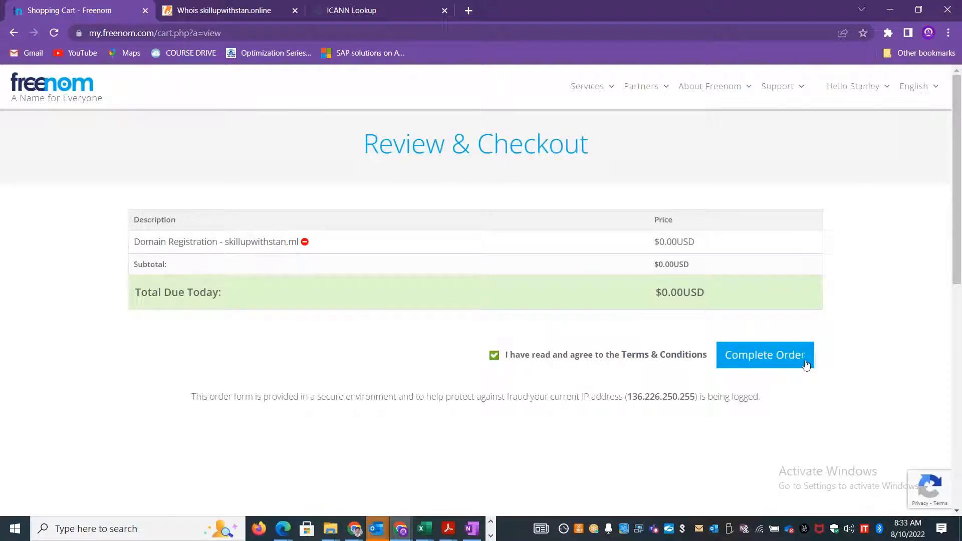
{"action": "left_click", "coordinate": [765, 355]}
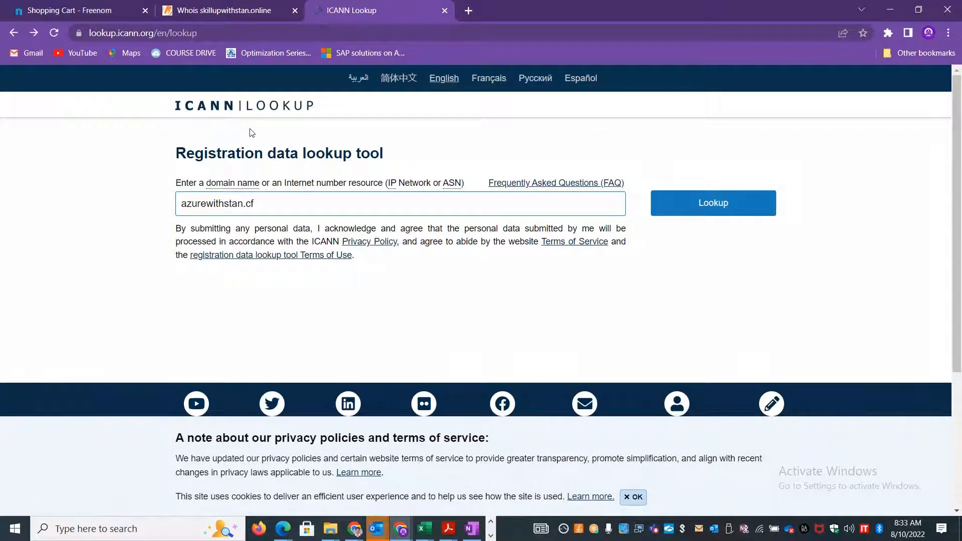
{"action": "mouse_move", "coordinate": [217, 115]}
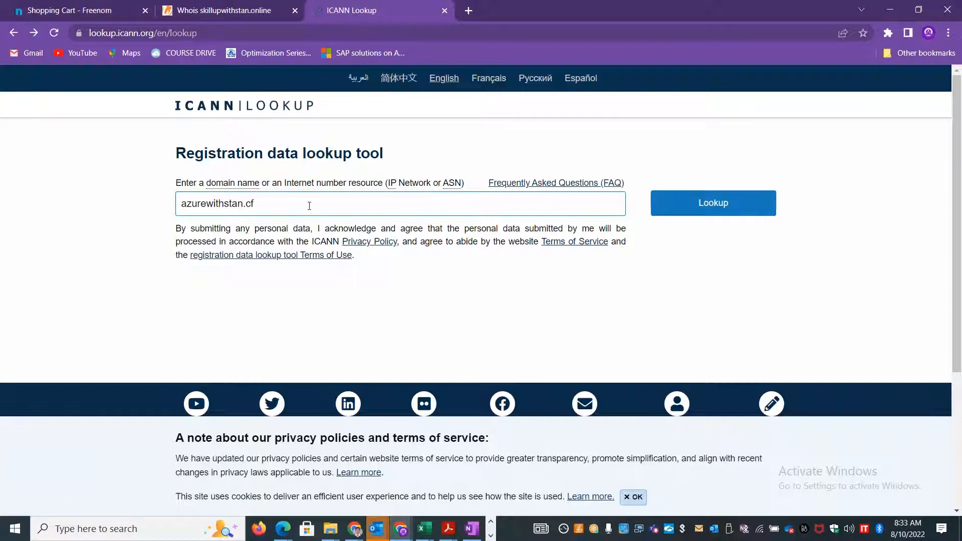
{"action": "left_click", "coordinate": [224, 10]}
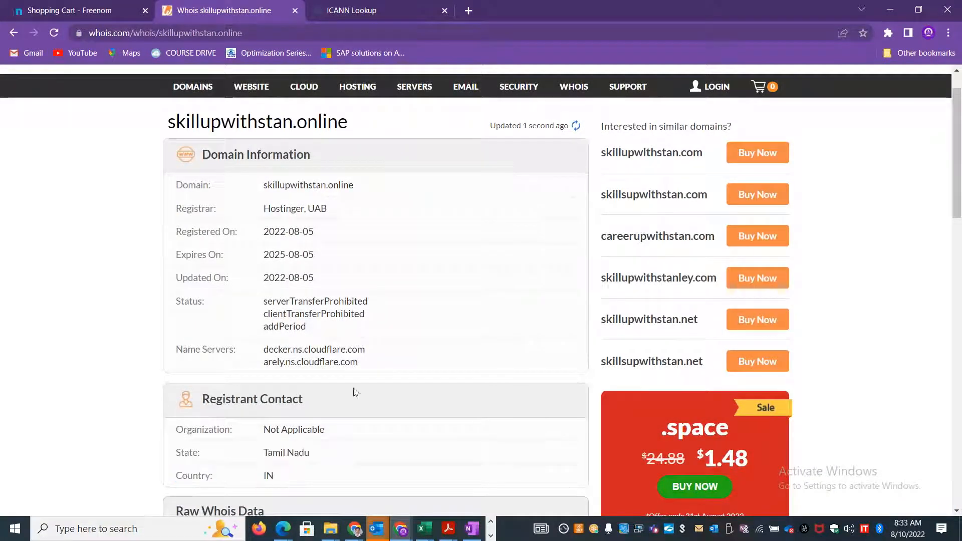
{"action": "double_click", "coordinate": [285, 452]}
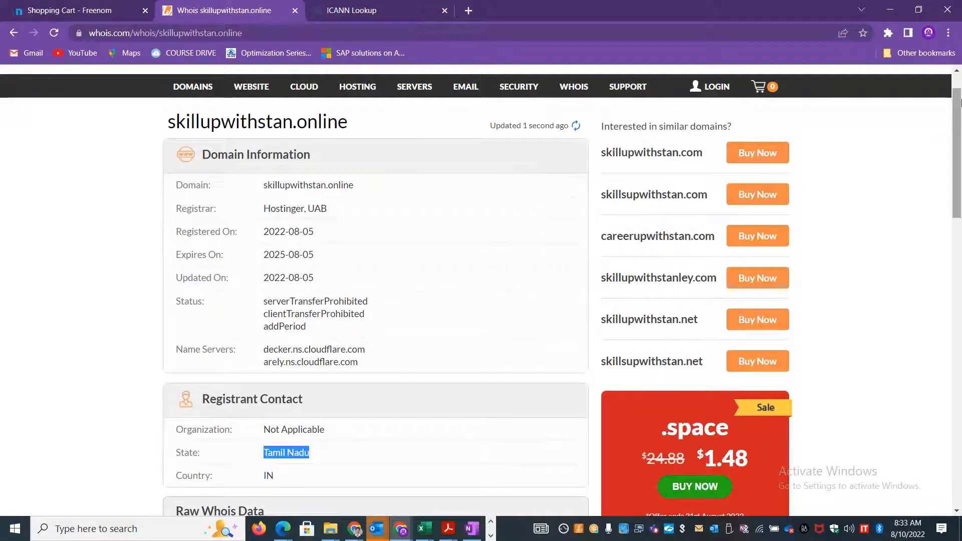
{"action": "scroll", "scroll_direction": "down", "scroll_amount": 3}
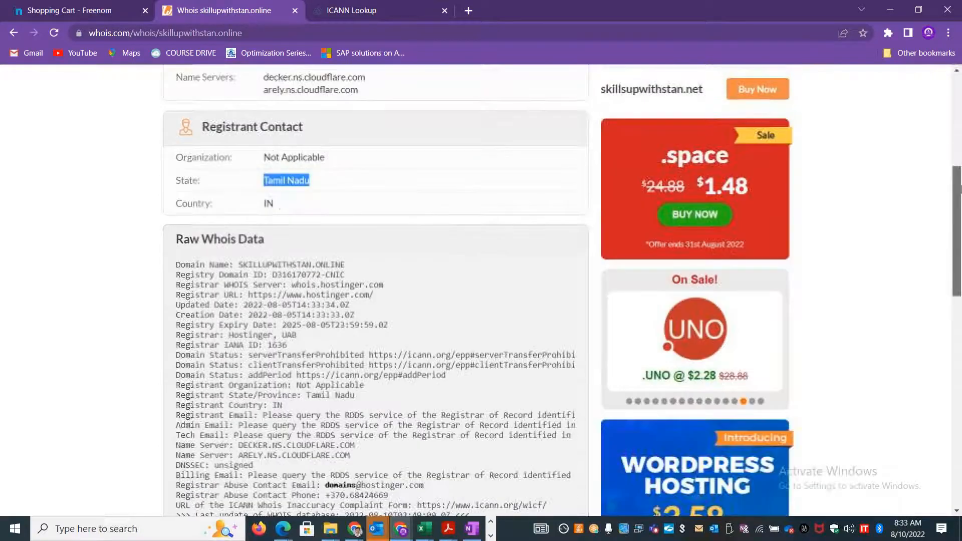
{"action": "scroll", "scroll_direction": "down", "scroll_amount": 3}
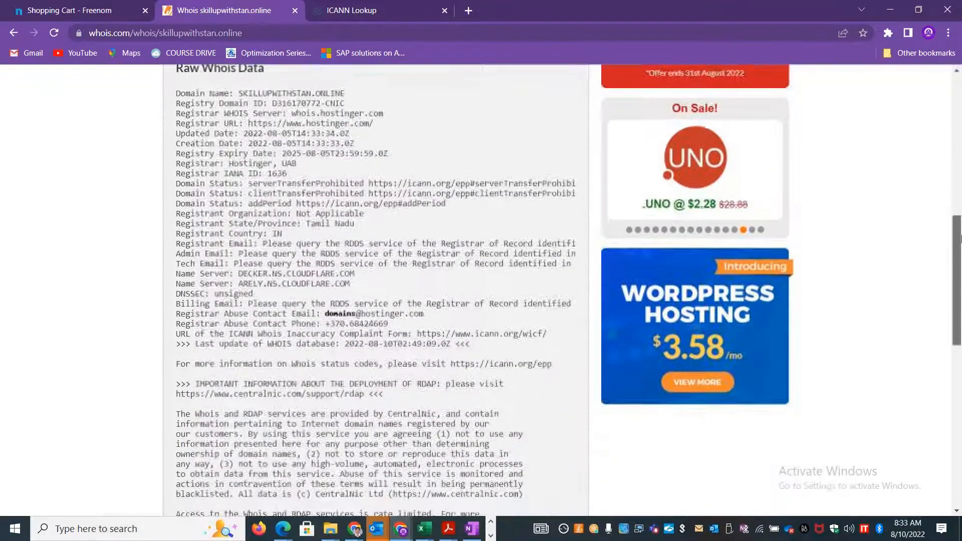
{"action": "scroll", "scroll_direction": "down", "scroll_amount": 3}
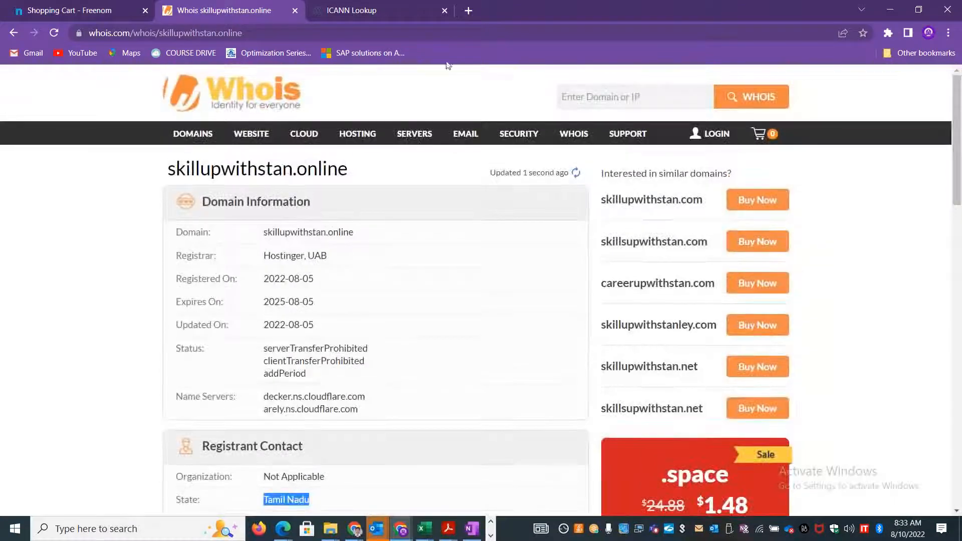
{"action": "left_click", "coordinate": [368, 10]}
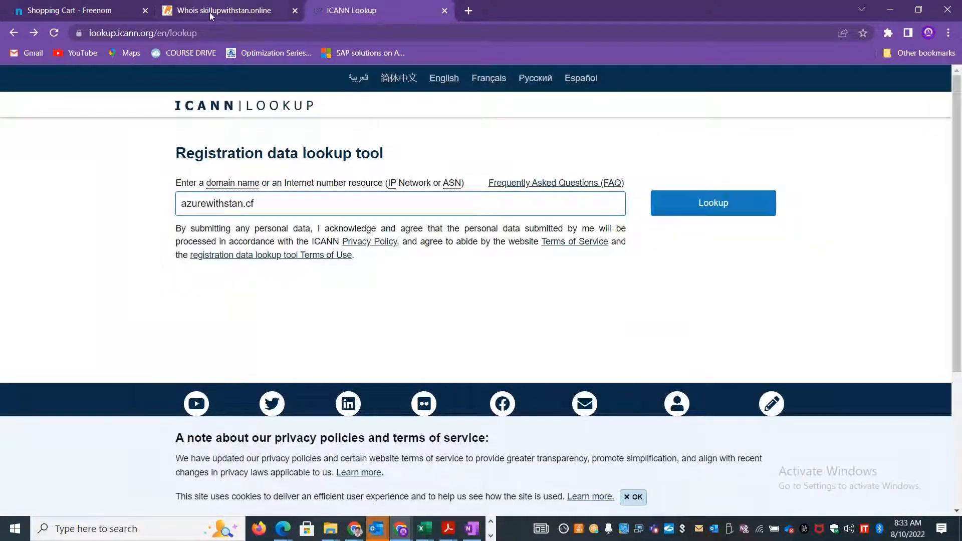
Return to the order confirmation and go to My Domains listing skillupwithstan.ml.
{"action": "left_click", "coordinate": [71, 11]}
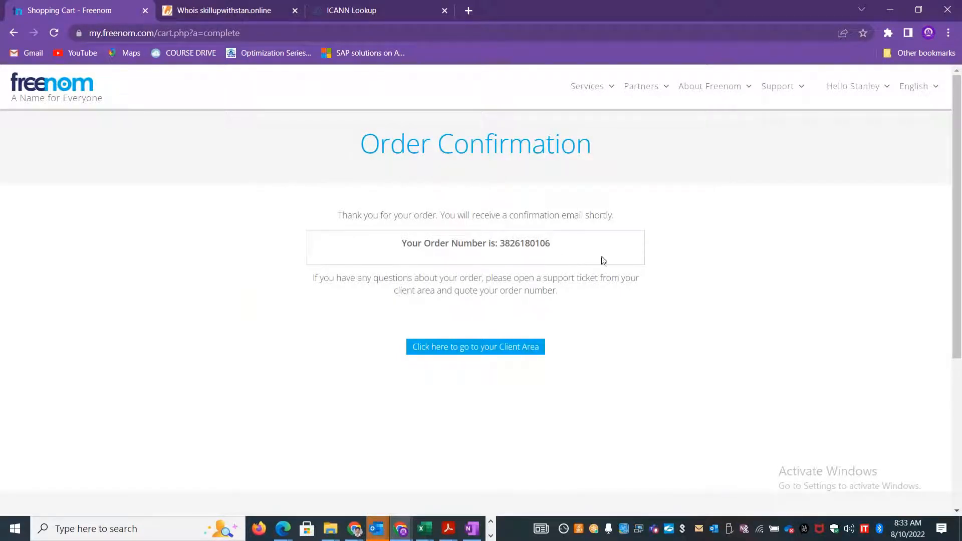
{"action": "left_click", "coordinate": [476, 347]}
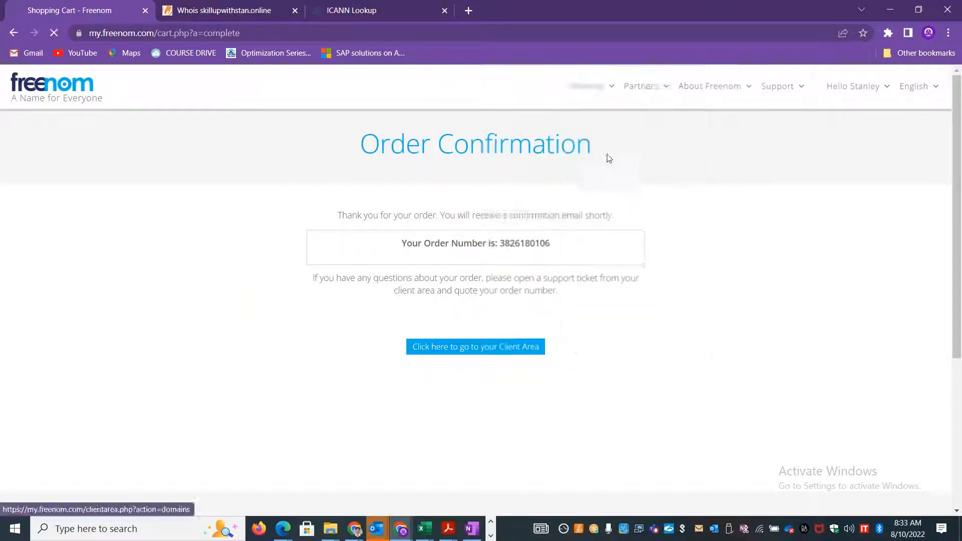
{"action": "left_click", "coordinate": [476, 346]}
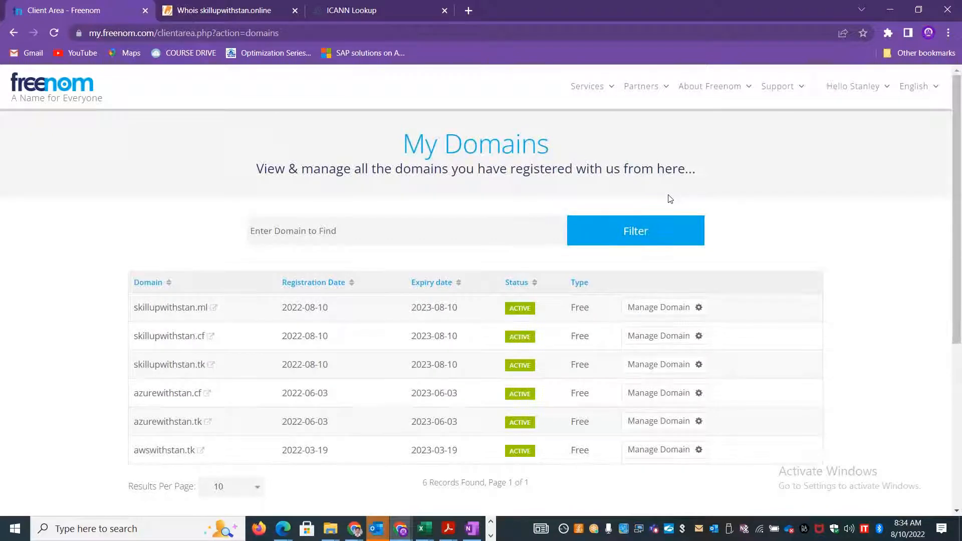